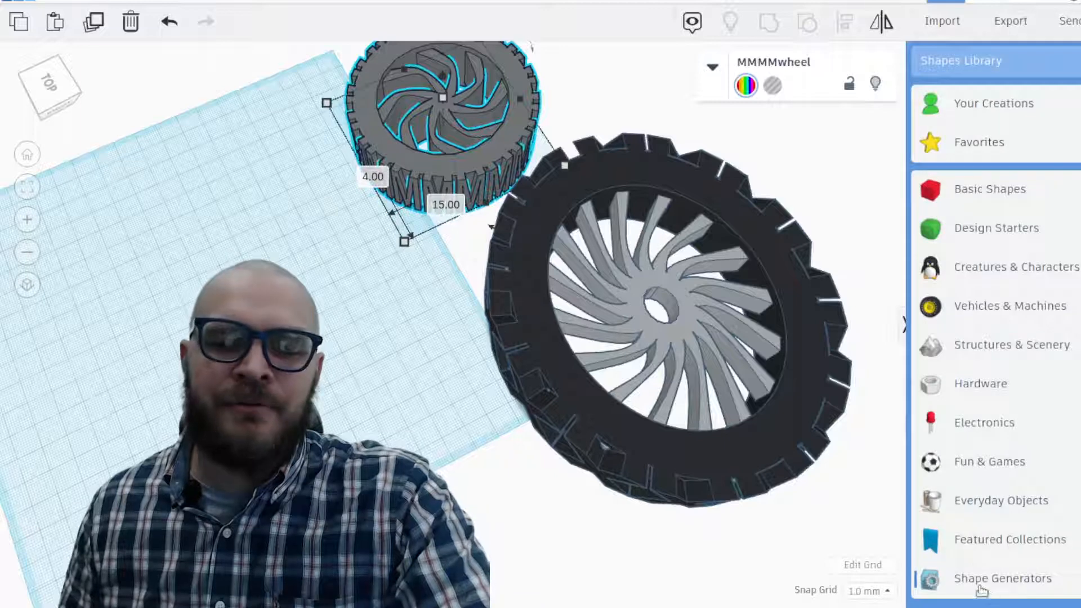
Place an Extrusion from Shape Generators on the workplane and expand its inspector
click(1002, 578)
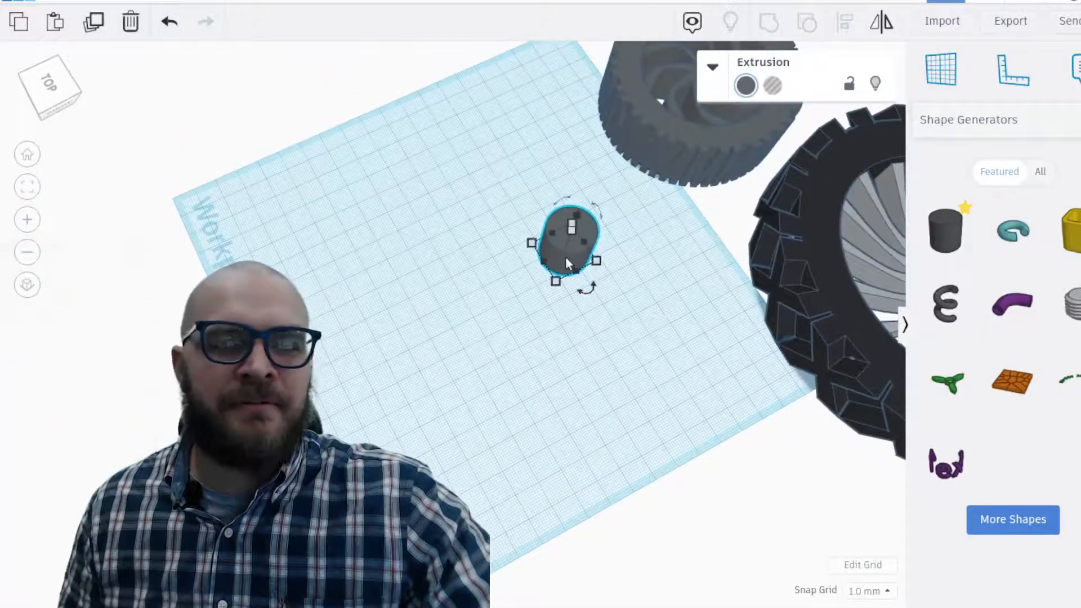
drag(565, 247, 438, 256)
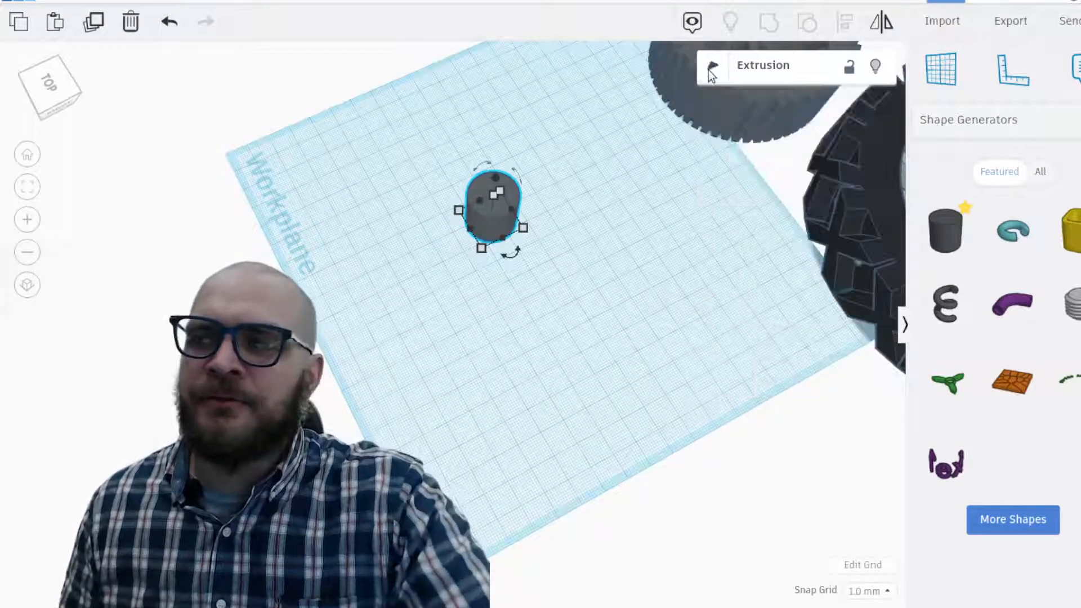
click(712, 66)
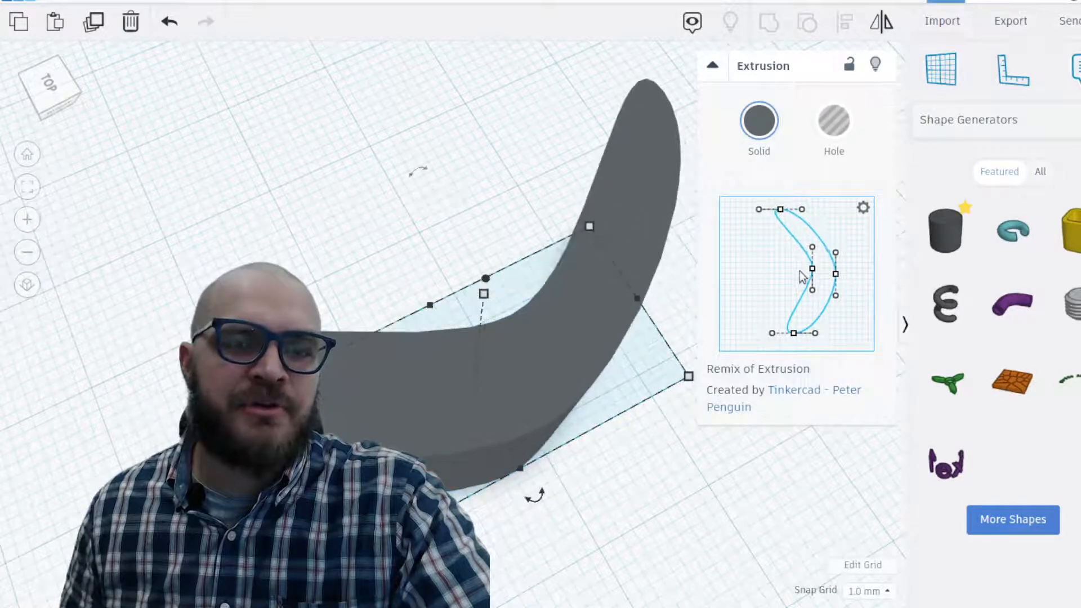
Drag the profile's control points to bend the outline into a deeply curved spoke
drag(812, 269, 812, 259)
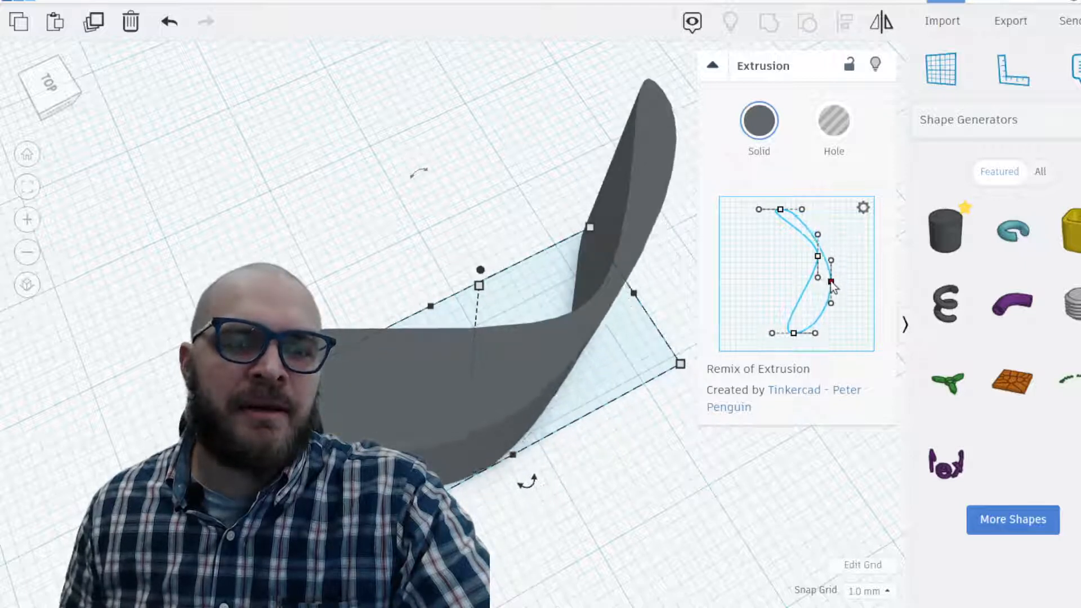
drag(831, 283, 834, 318)
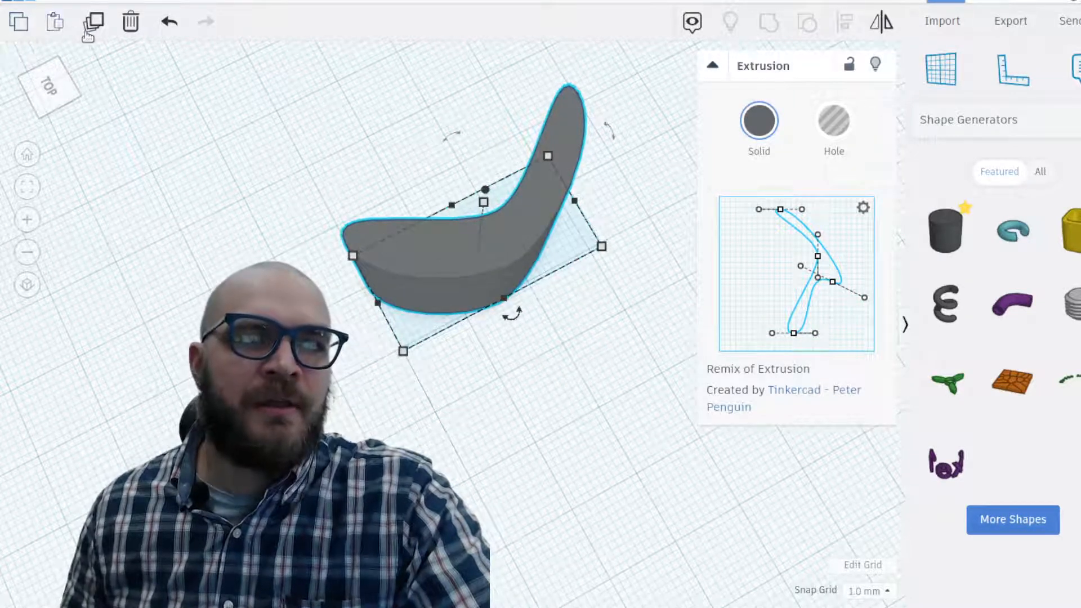
mouse_move(91, 23)
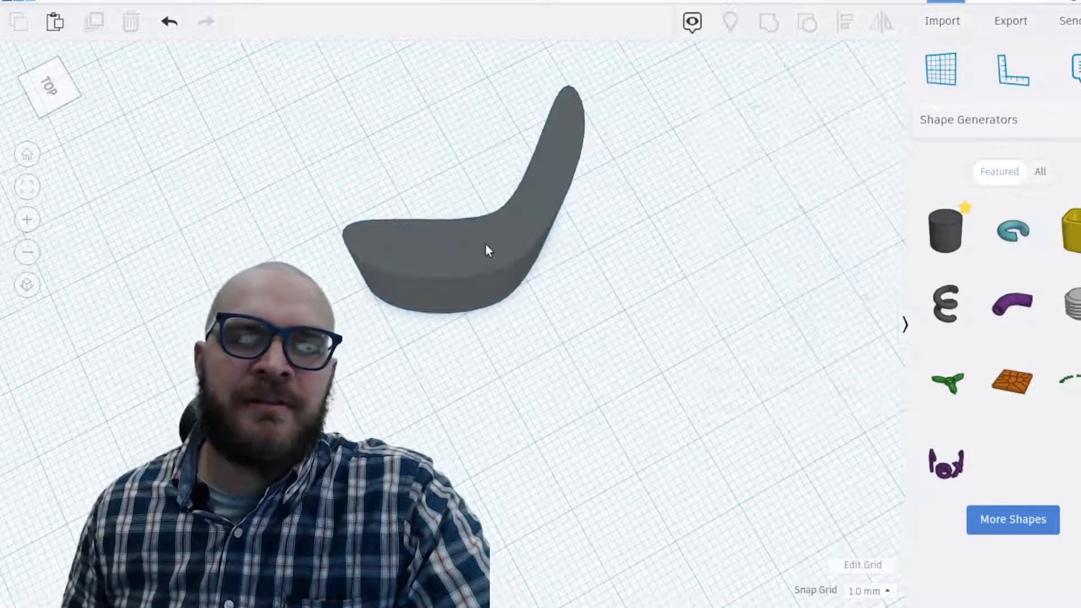
Select the curved spoke so it can be duplicated around a common centre
click(486, 252)
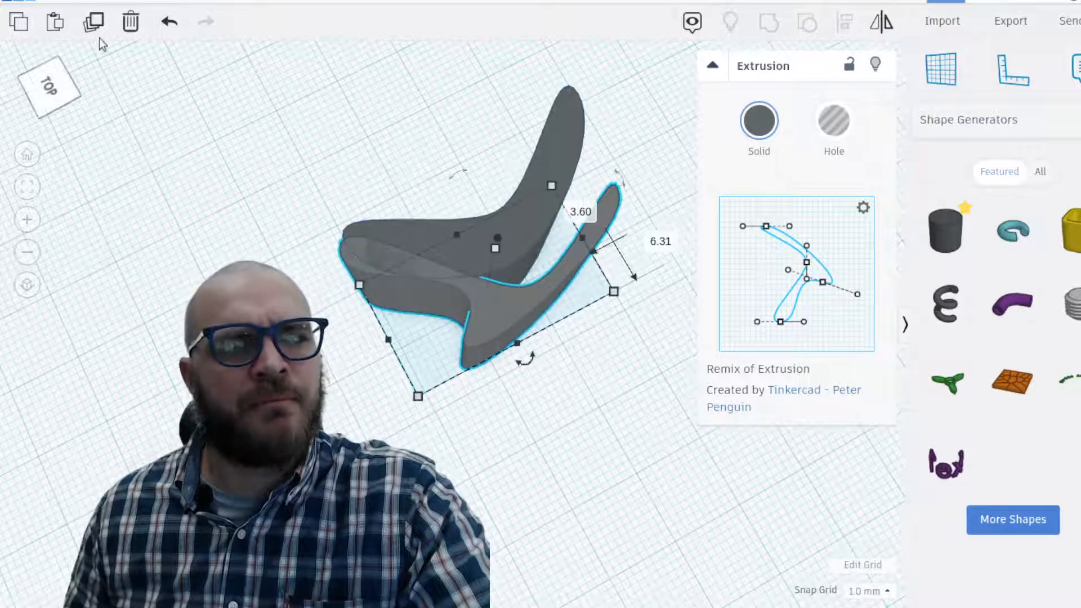
mouse_move(91, 24)
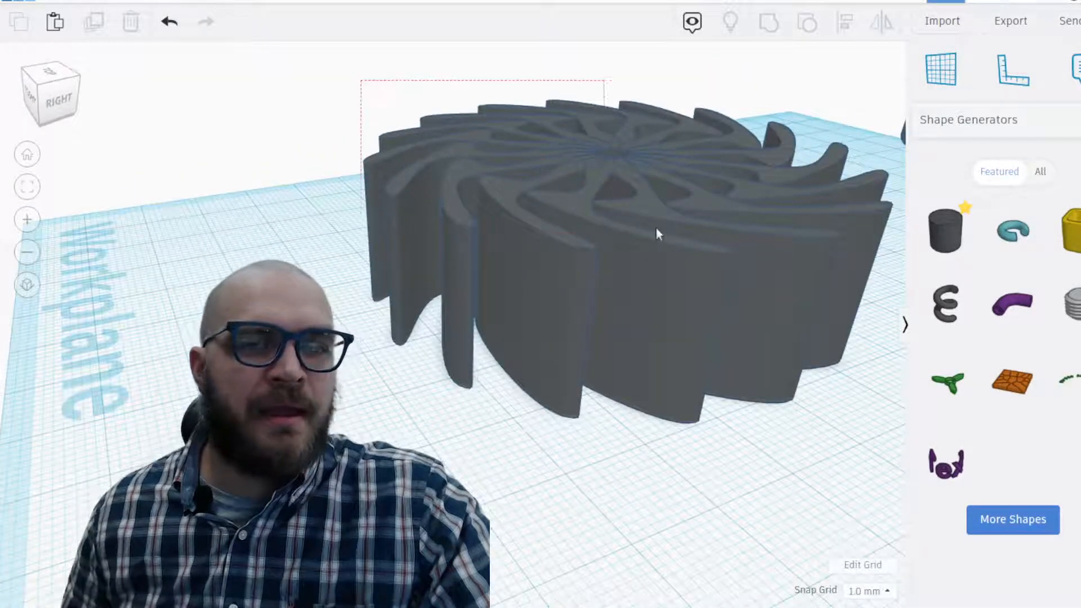
Select the ring of spokes so they can be grouped into one shape
click(658, 234)
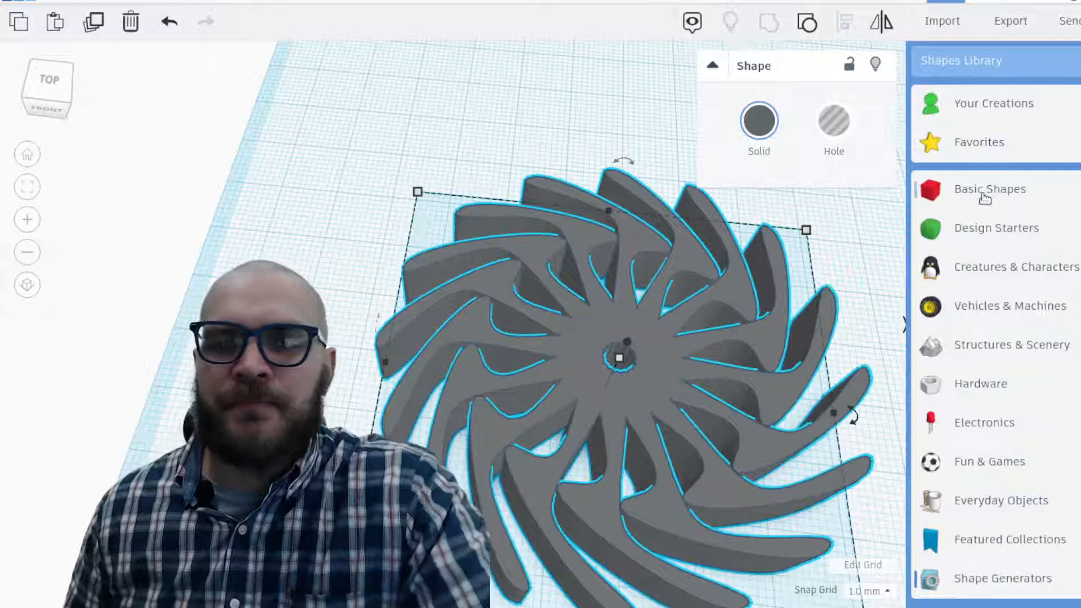
Add a solid cylinder from Basic Shapes and enlarge it to about 90 × 90 mm over the spokes
click(988, 189)
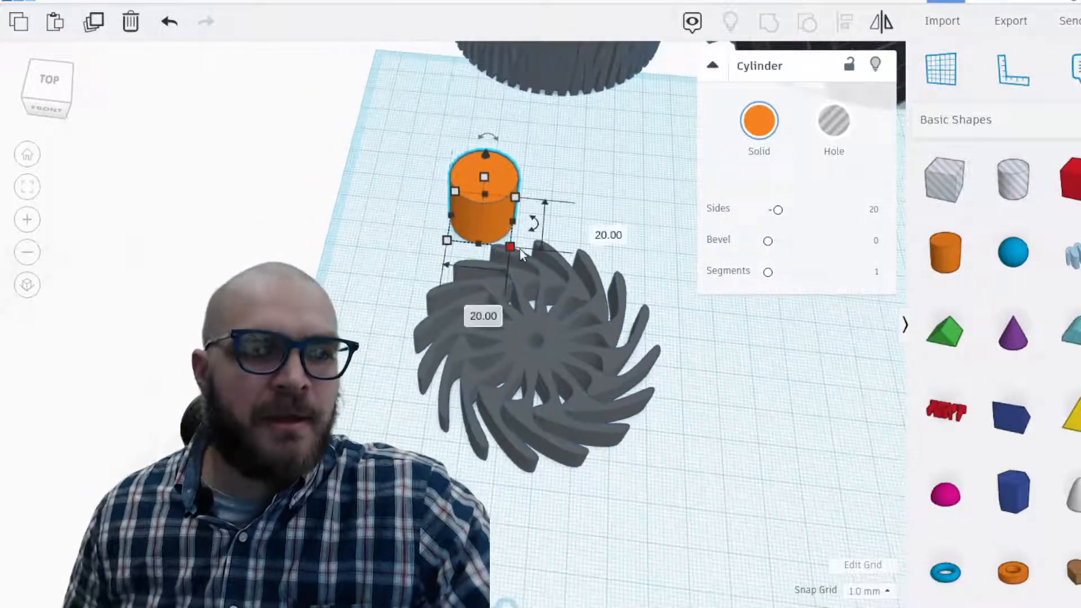
drag(513, 245, 655, 376)
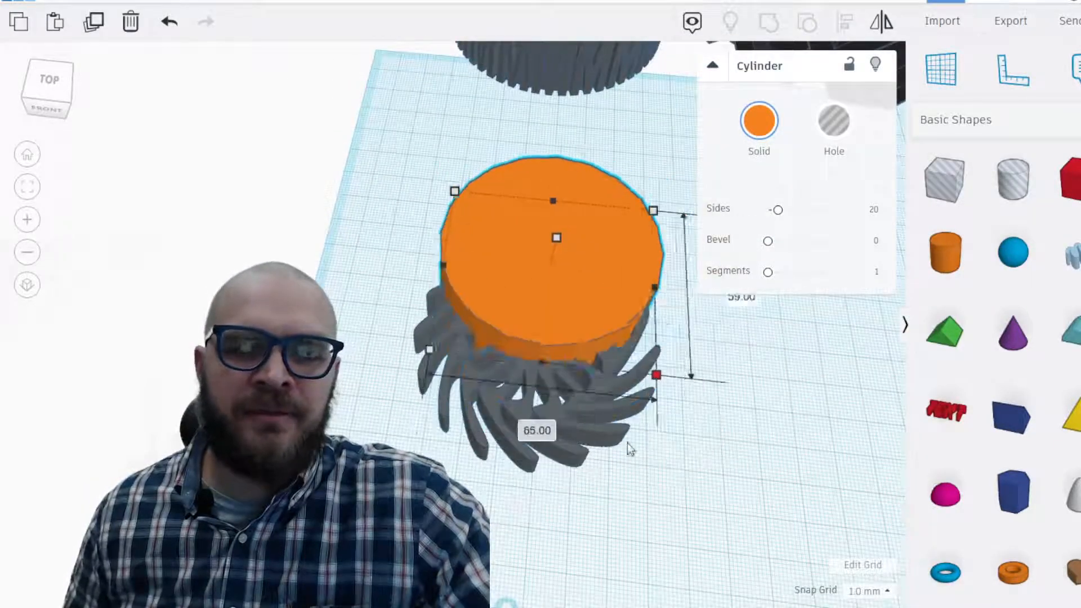
drag(656, 375, 689, 490)
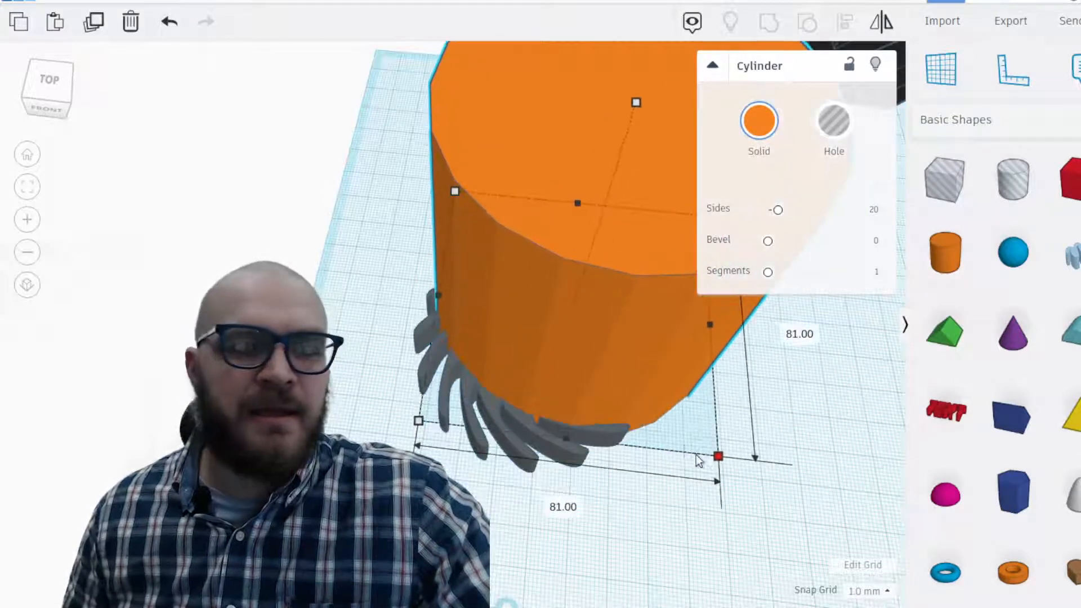
drag(715, 456, 751, 494)
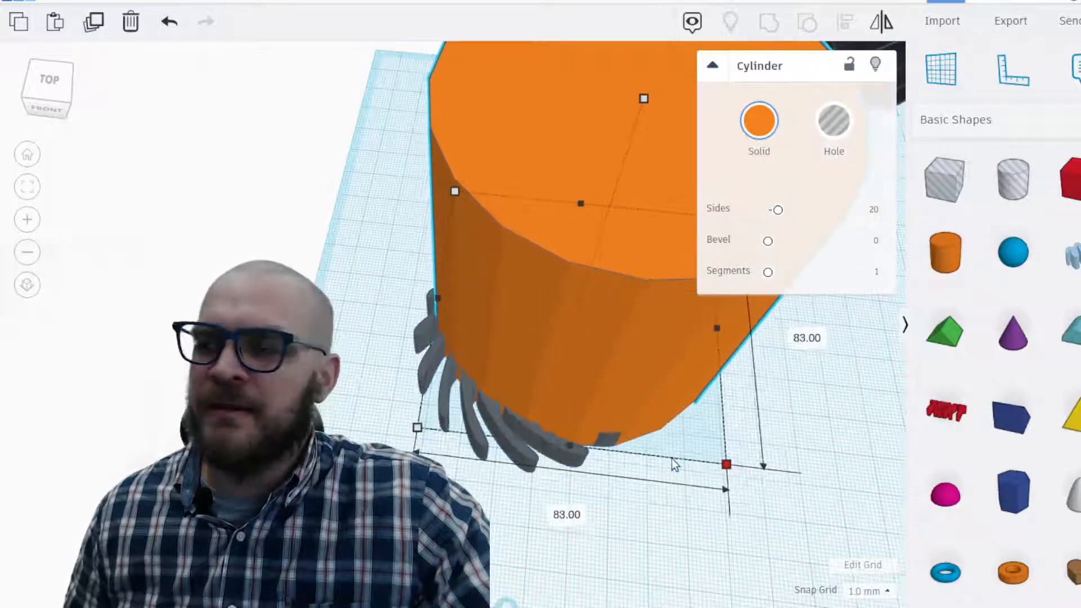
drag(727, 464, 754, 494)
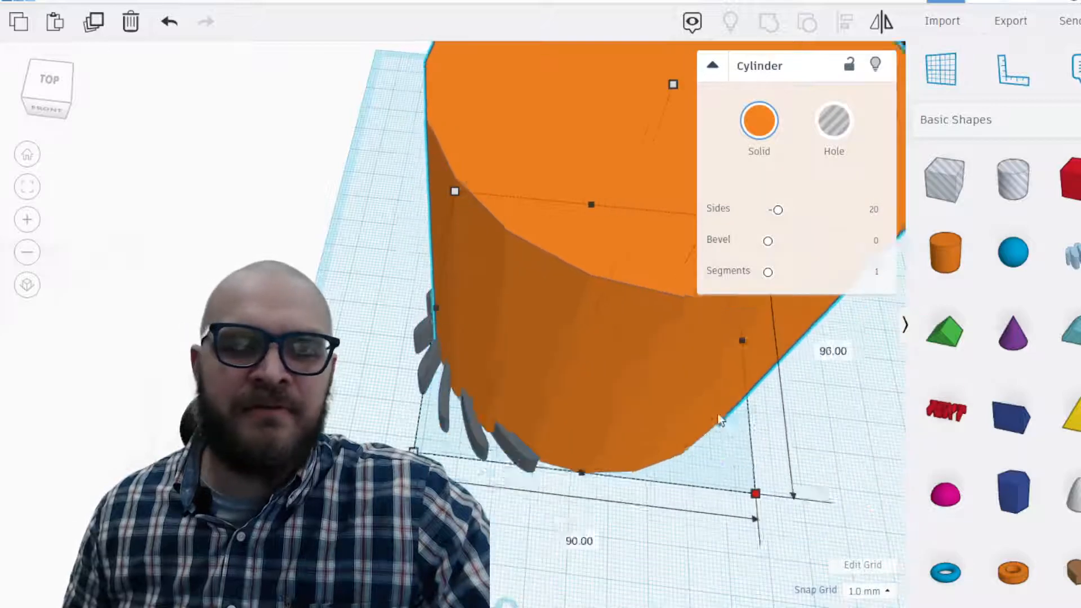
drag(753, 495, 760, 498)
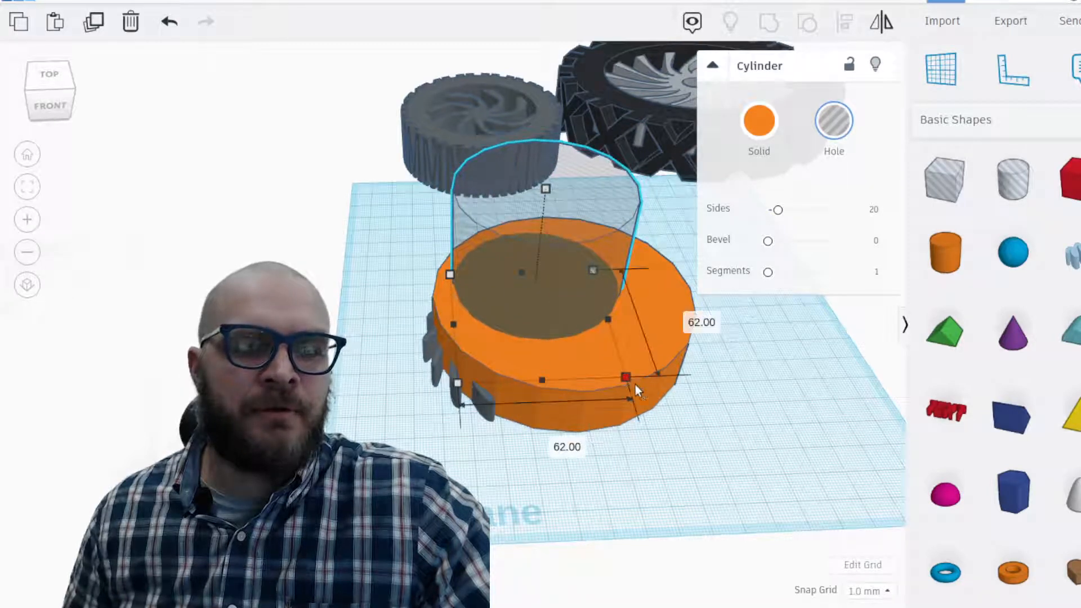
Widen the hole cylinder to about 84 × 84 mm, leaving a thin orange rim
drag(626, 376, 682, 407)
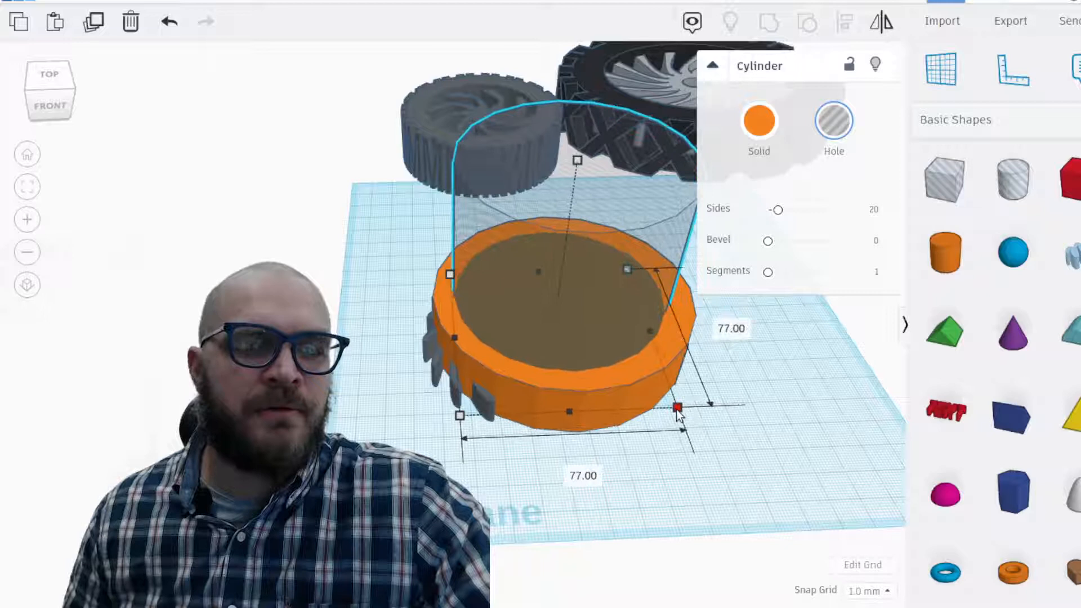
drag(679, 404, 682, 412)
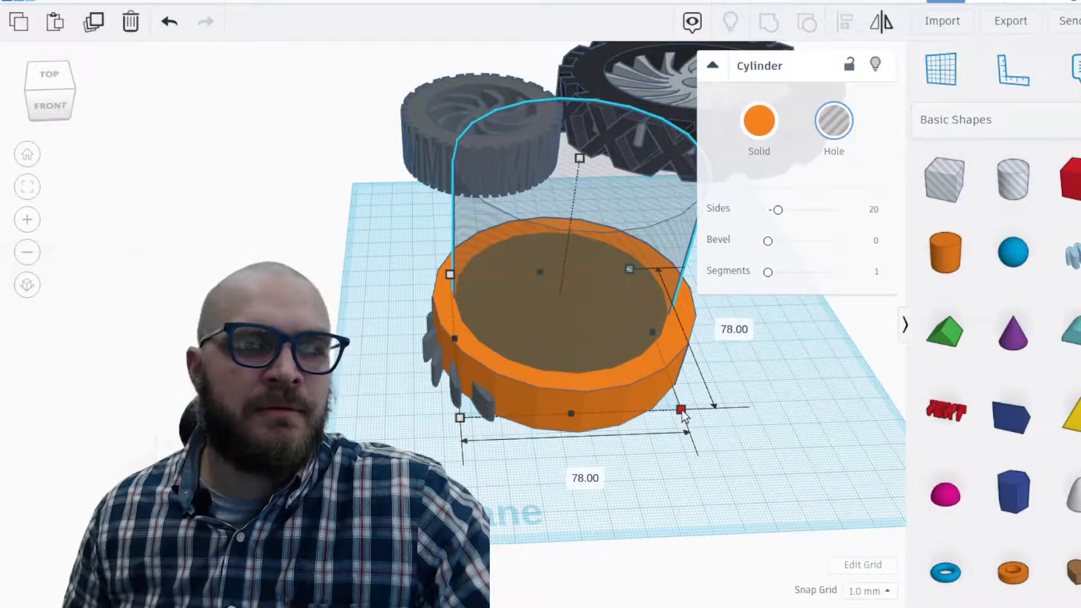
drag(680, 410, 703, 422)
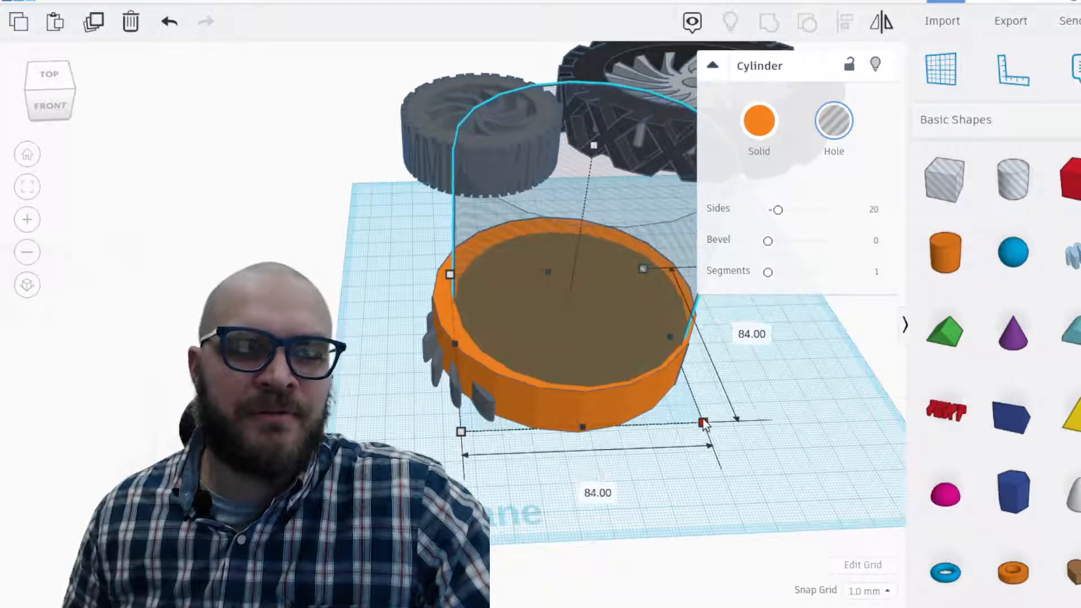
drag(701, 421, 673, 404)
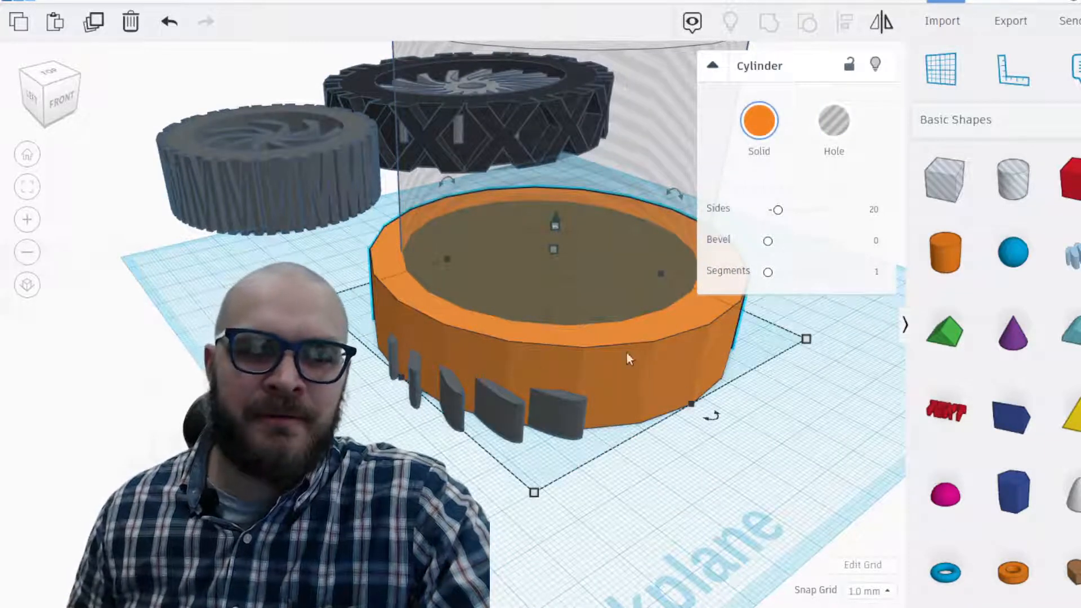
Smooth the orange cylinder and its inner hole to 64 sides each
drag(776, 210, 784, 210)
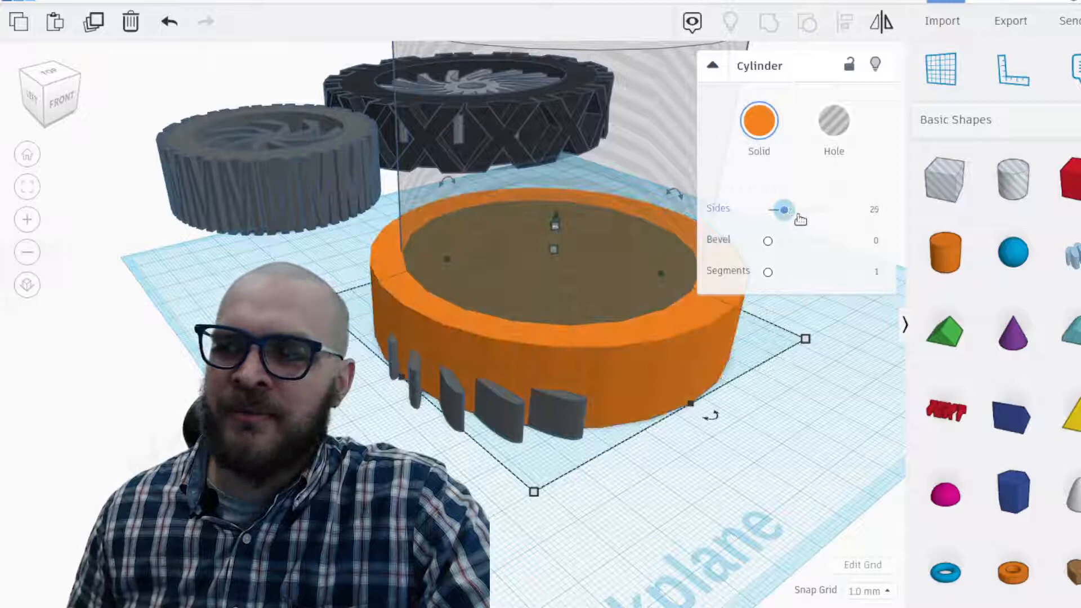
drag(783, 210, 835, 209)
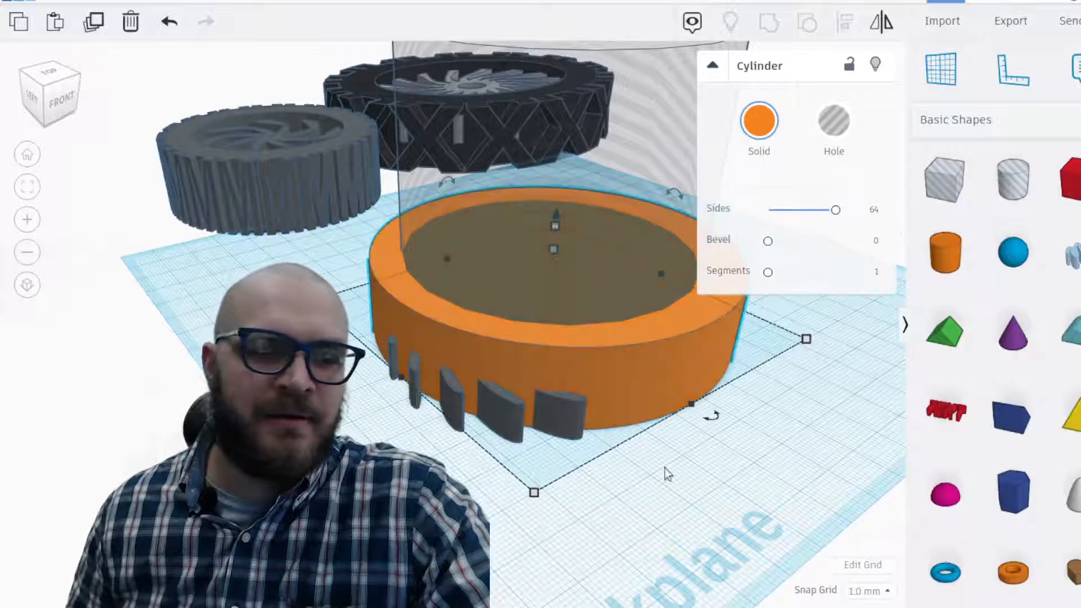
drag(834, 209, 776, 209)
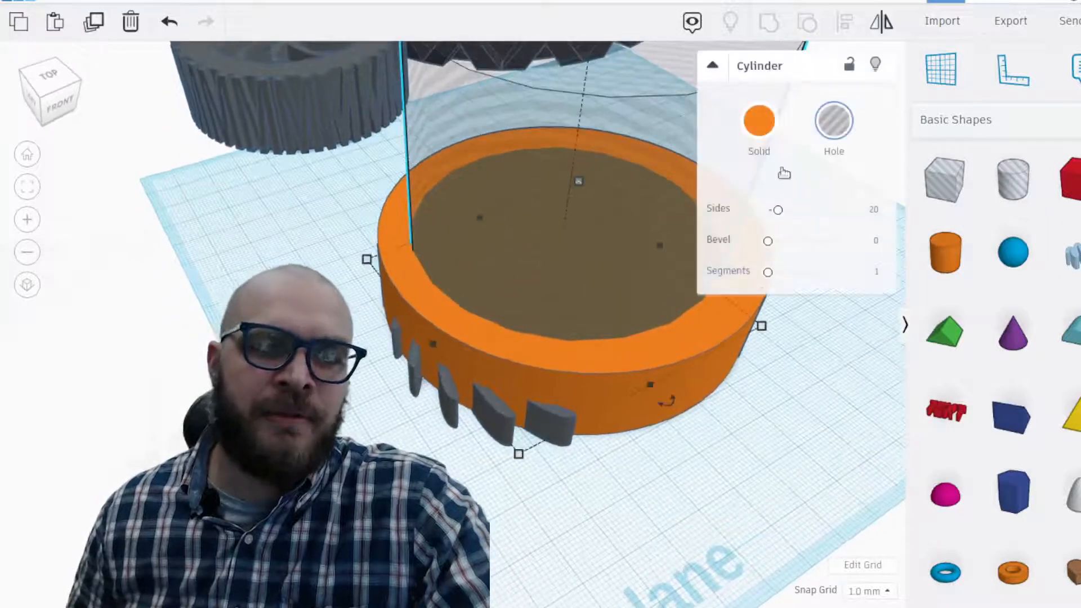
drag(778, 209, 775, 210)
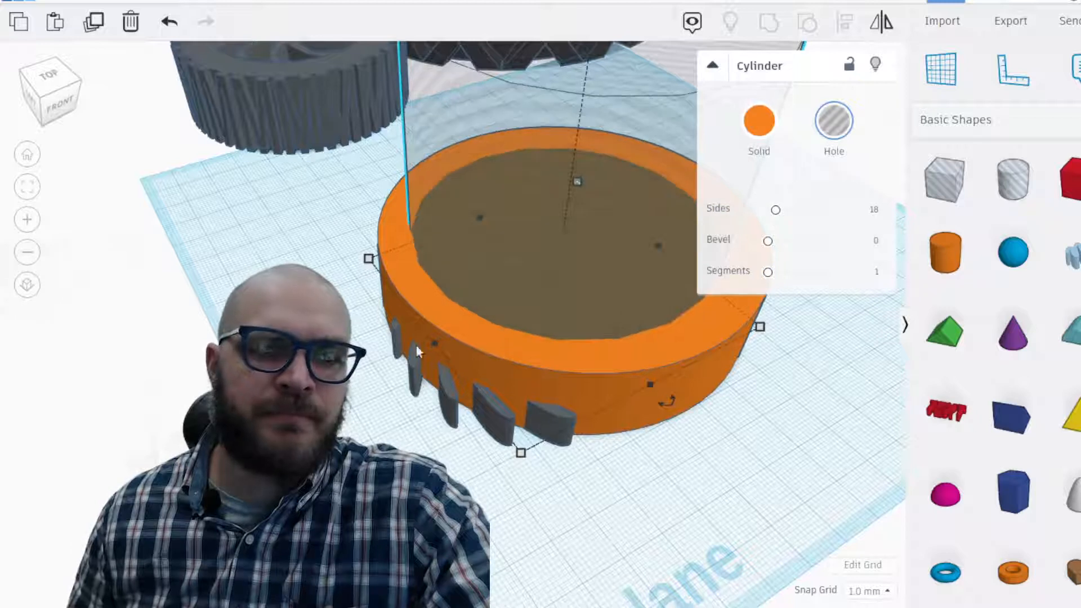
drag(774, 209, 800, 210)
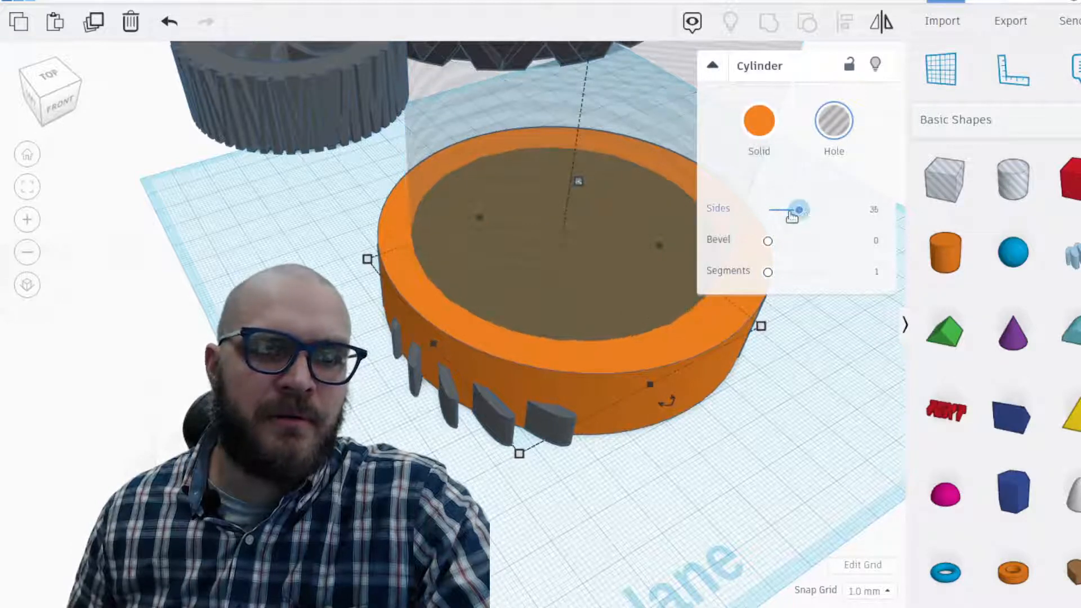
drag(793, 210, 812, 209)
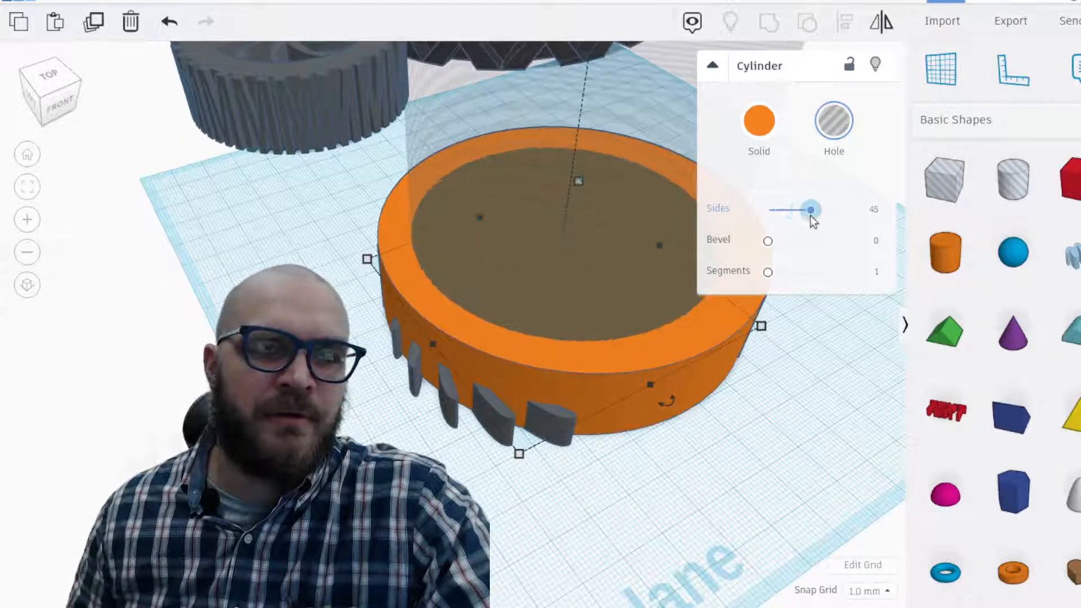
drag(811, 209, 774, 210)
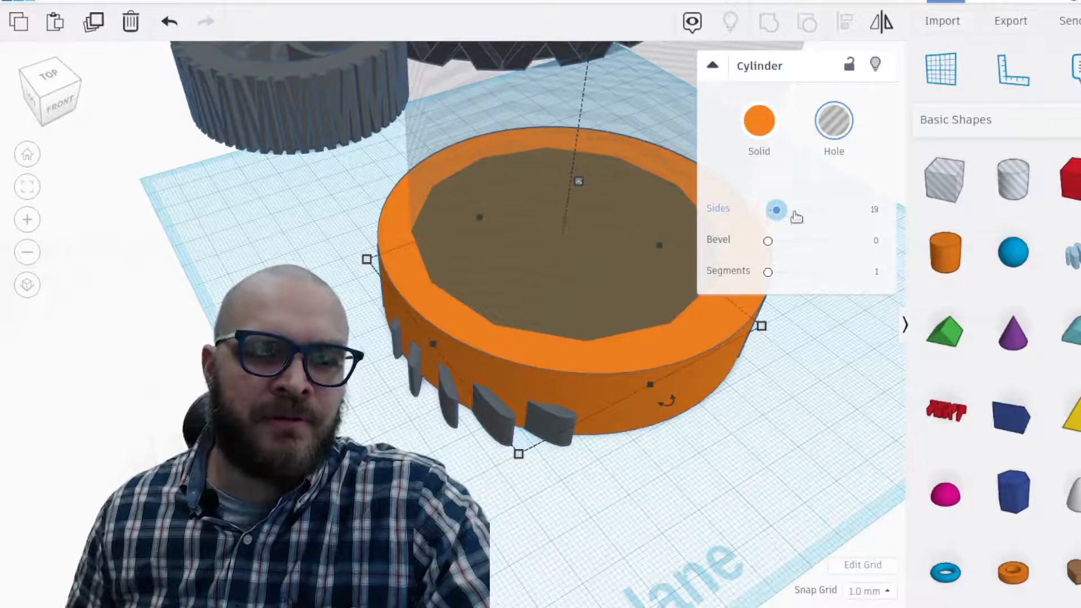
drag(775, 210, 834, 210)
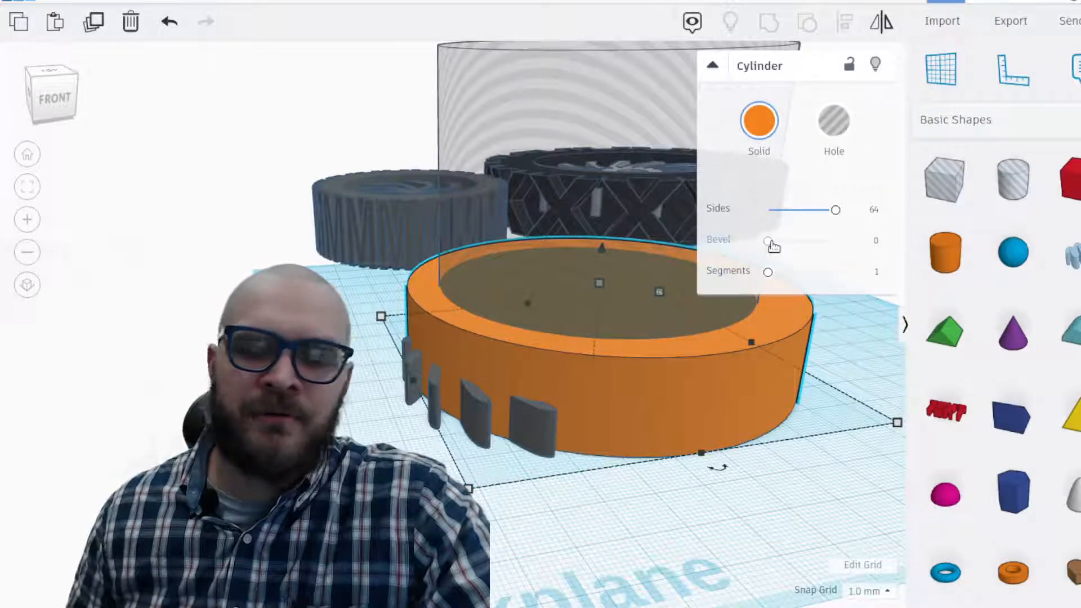
Give the cylinder's edge a slight bevel of about 0.39
drag(766, 240, 773, 240)
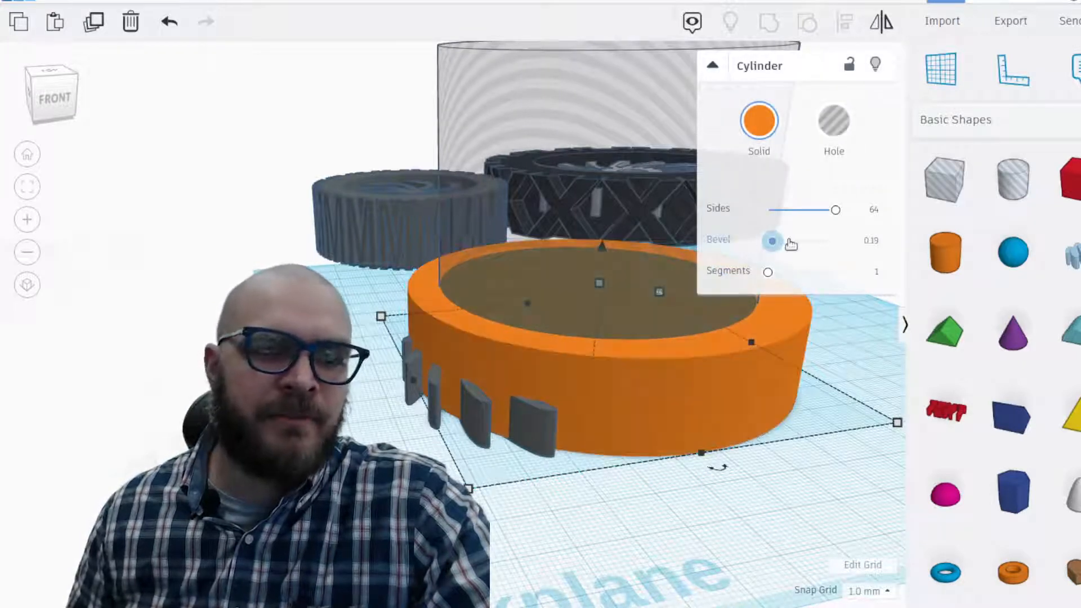
drag(771, 241, 806, 241)
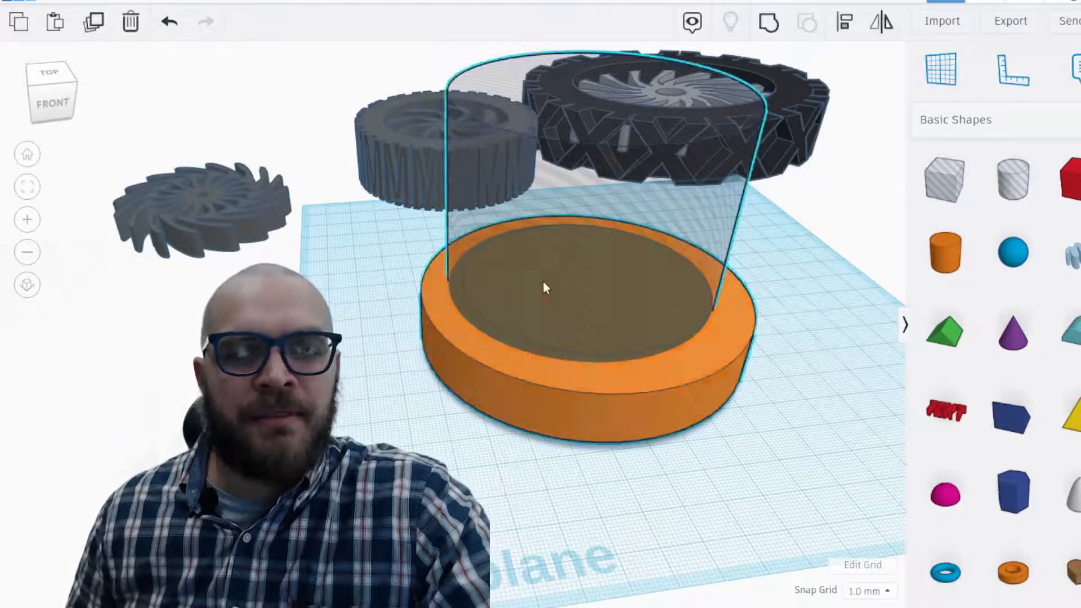
Add the hole cylinder to the selection with the orange cylinder for grouping
click(547, 288)
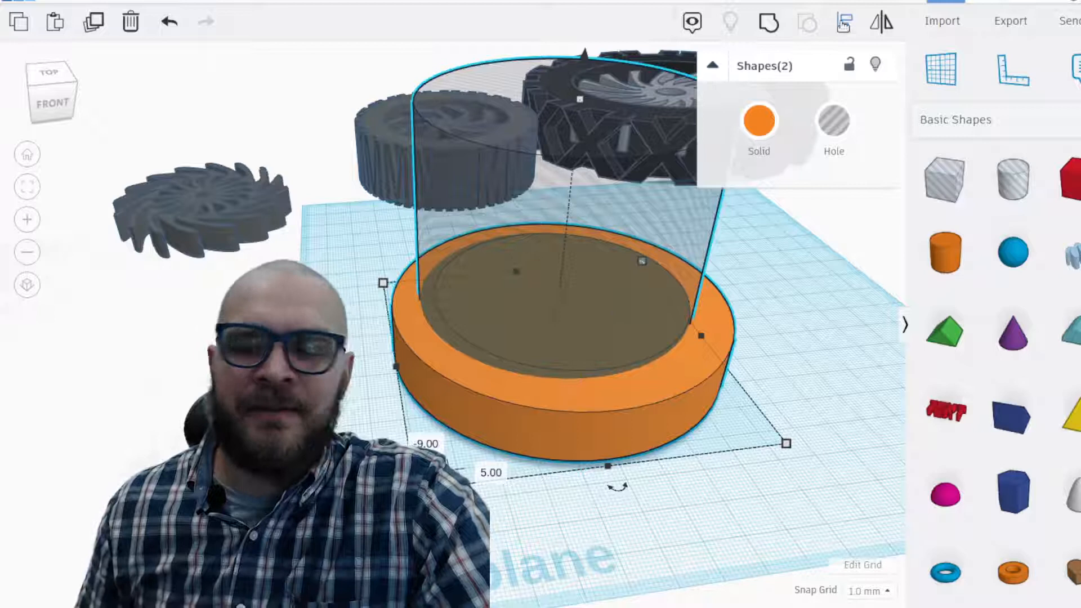
mouse_move(845, 22)
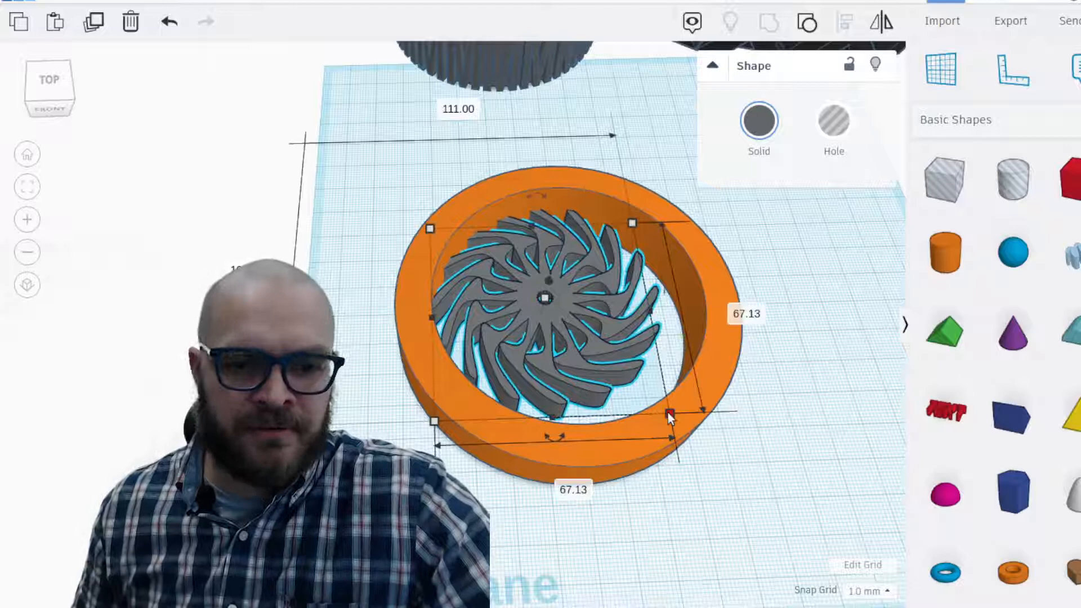
Scale the spoke ring to about 67 mm so it fits centred inside the rim
drag(669, 413, 707, 442)
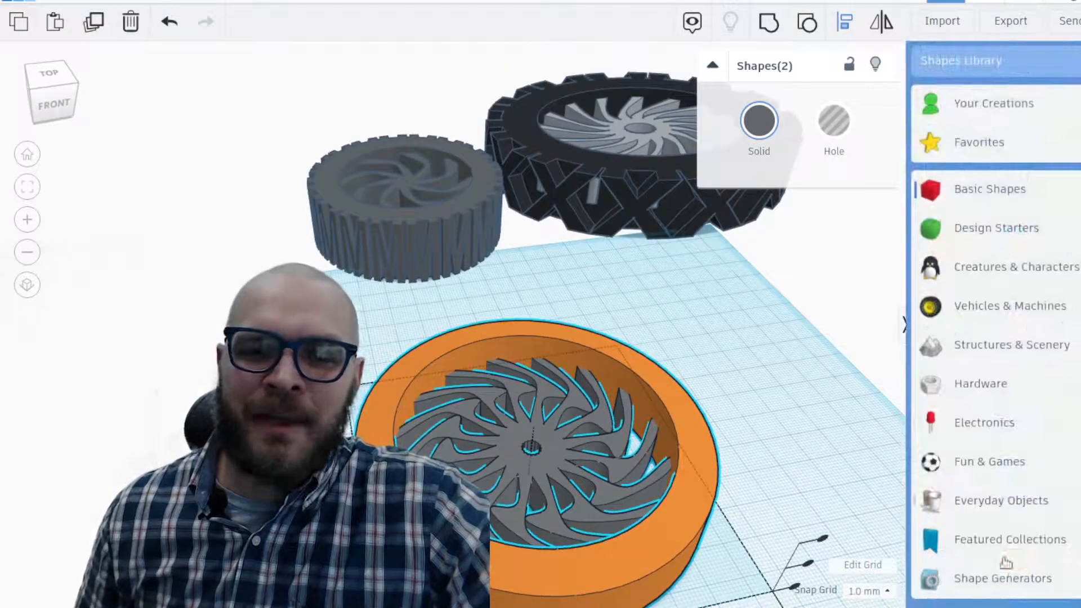
Add a Custom Font Text Ring of slashes and widen its arc to nearly a full circle
click(1002, 577)
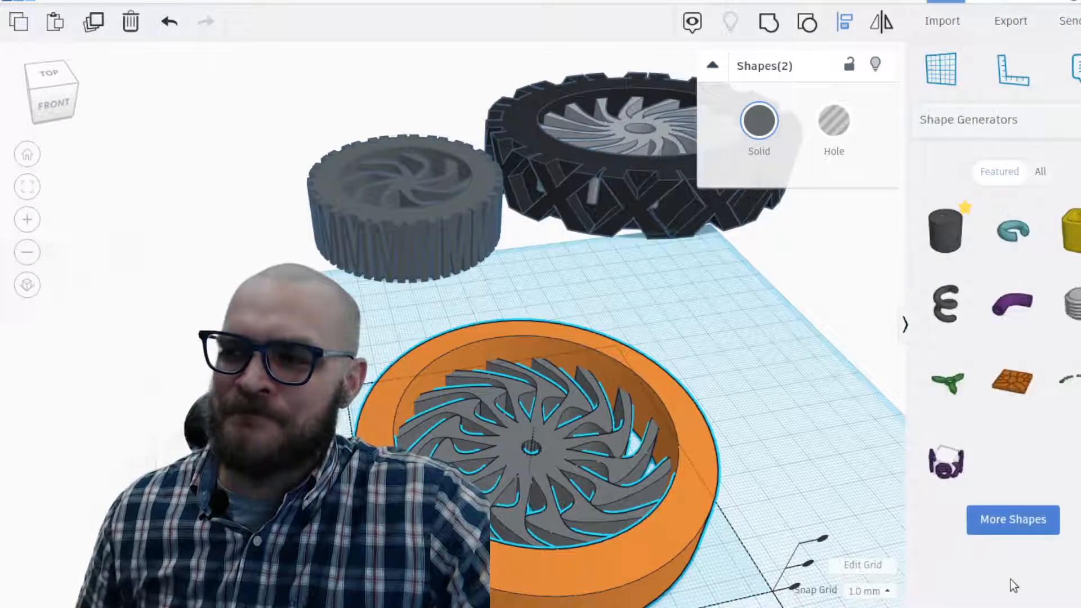
mouse_move(938, 471)
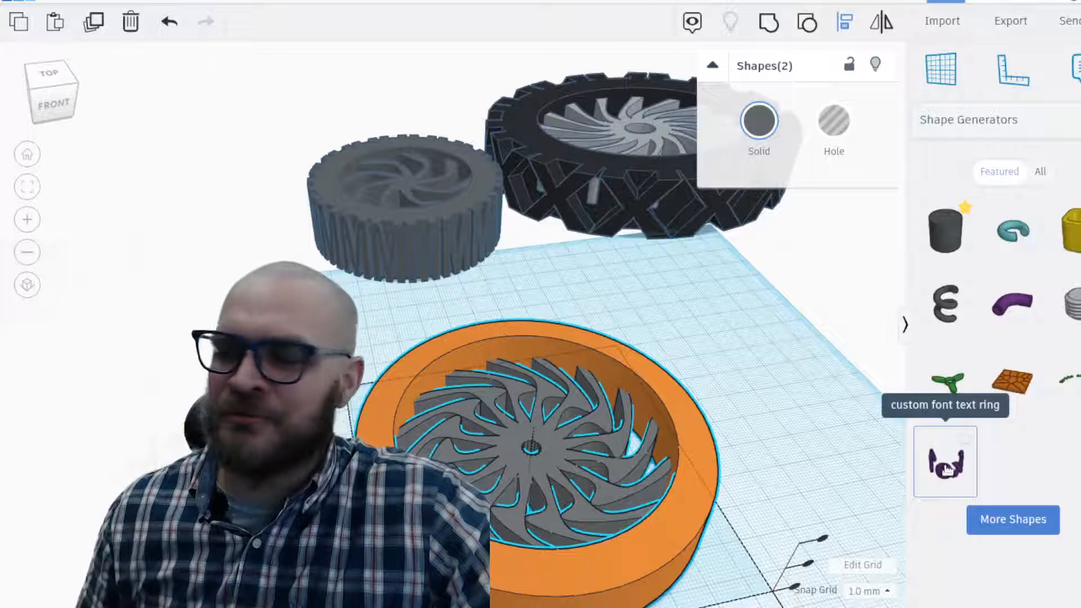
mouse_move(786, 417)
text(////////////////////////////)
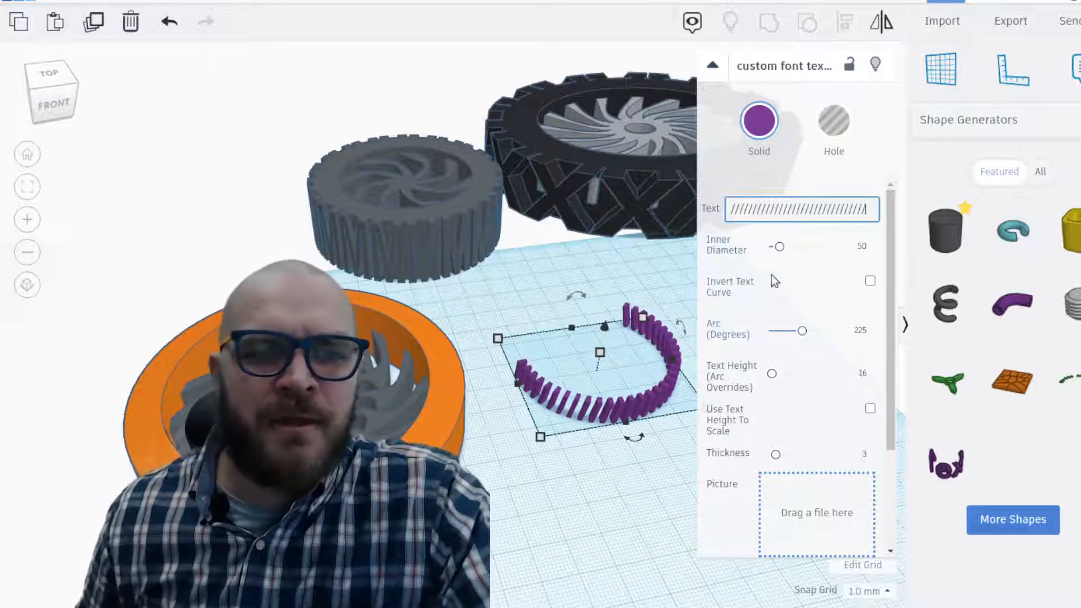
drag(802, 330, 810, 330)
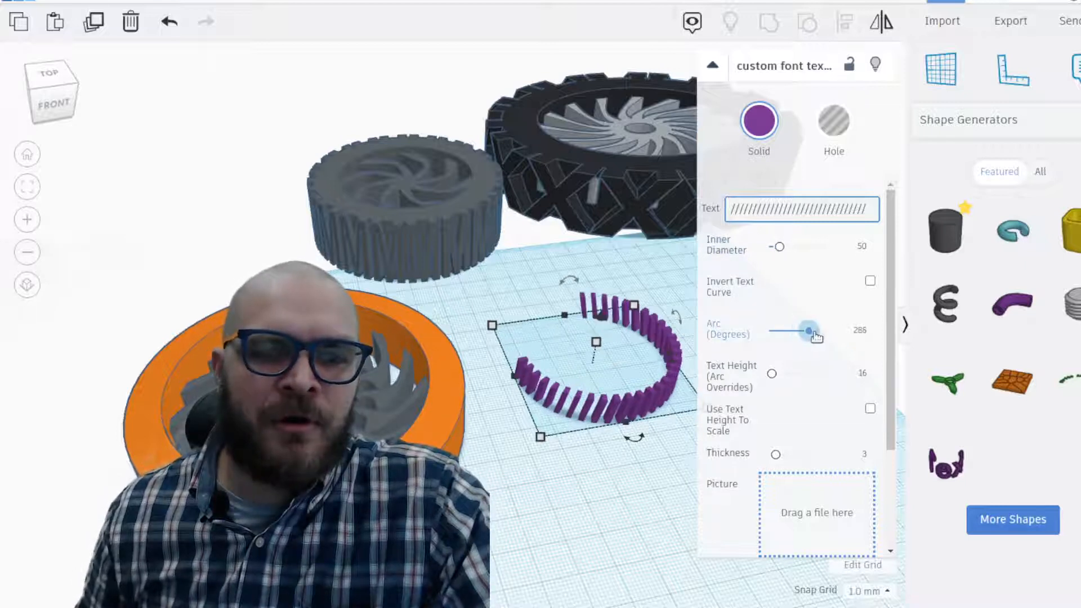
drag(806, 331, 824, 331)
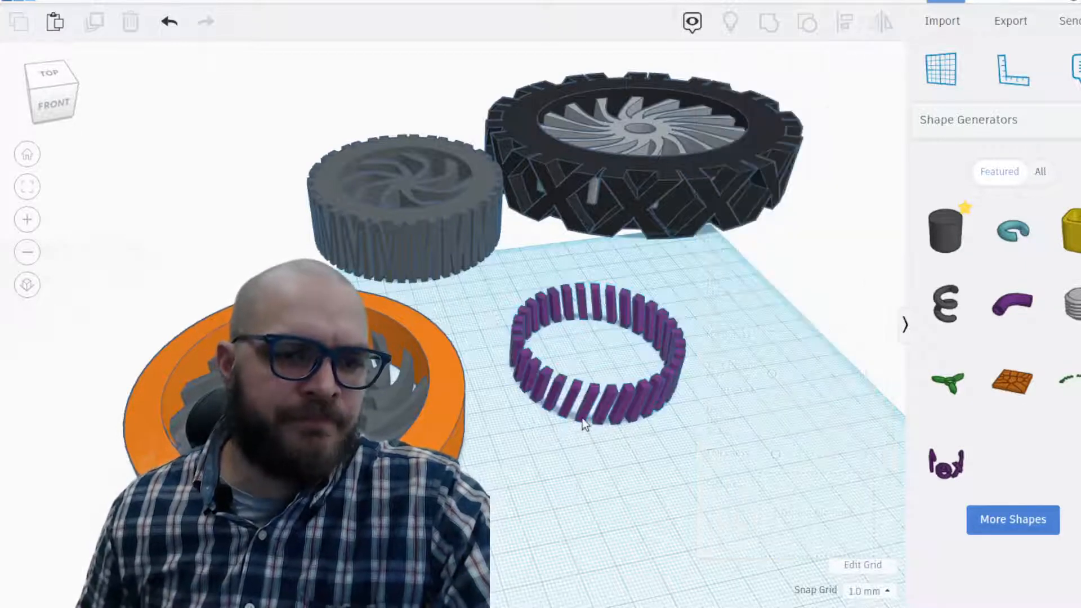
Arc the purple slash text to 355 and enlarge it to about 98 mm around the orange rim
click(585, 324)
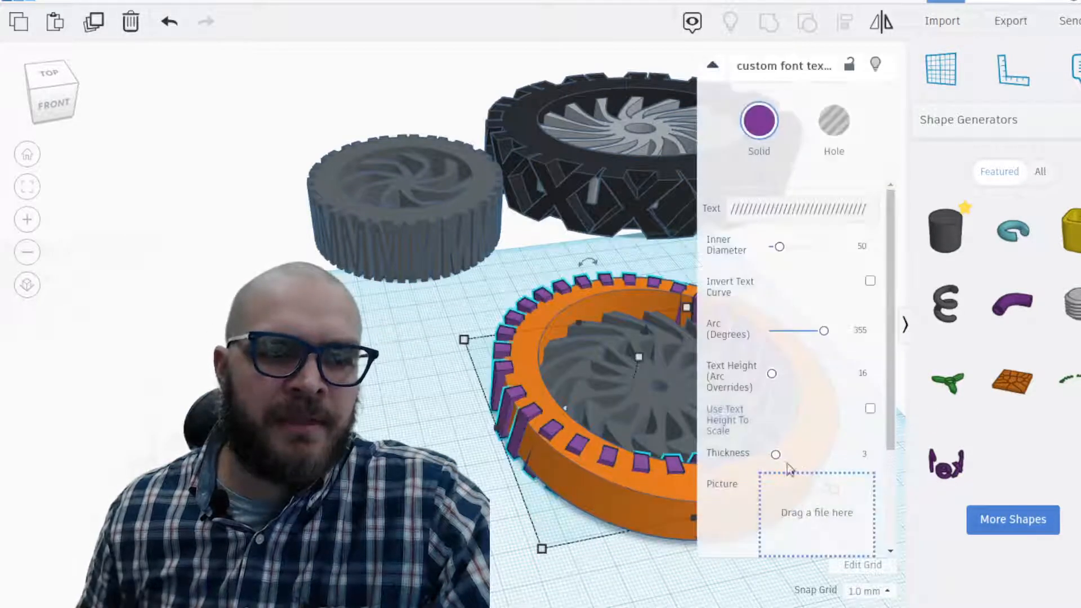
click(713, 65)
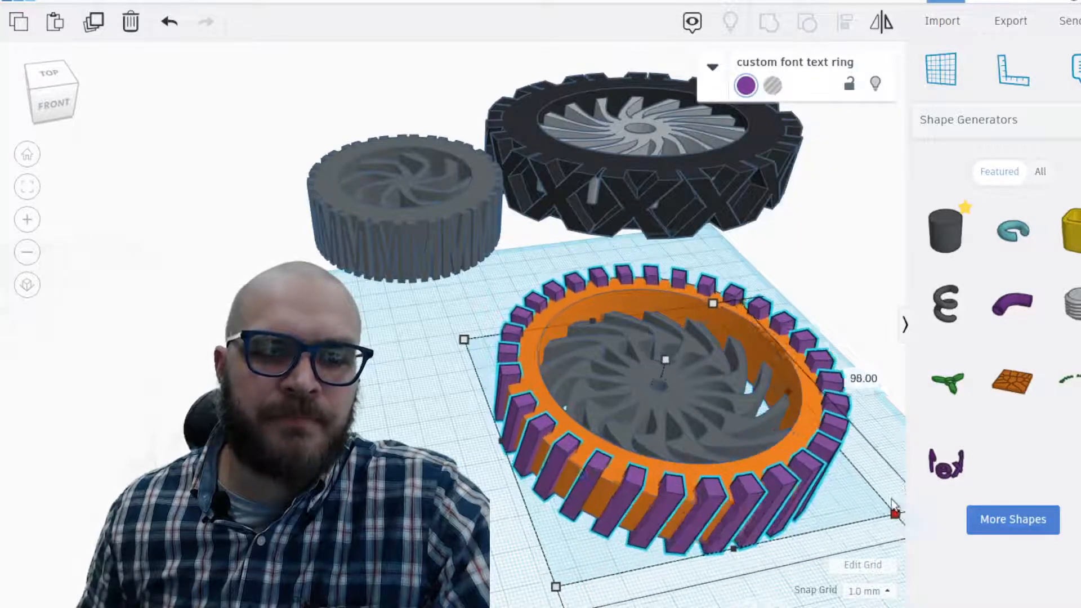
drag(893, 514, 896, 518)
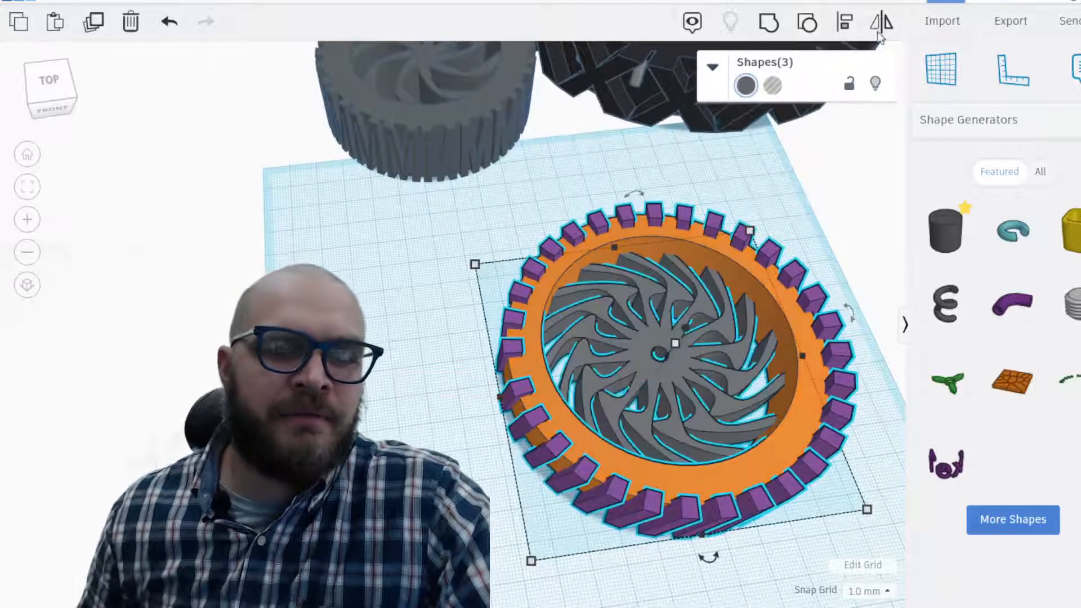
click(843, 23)
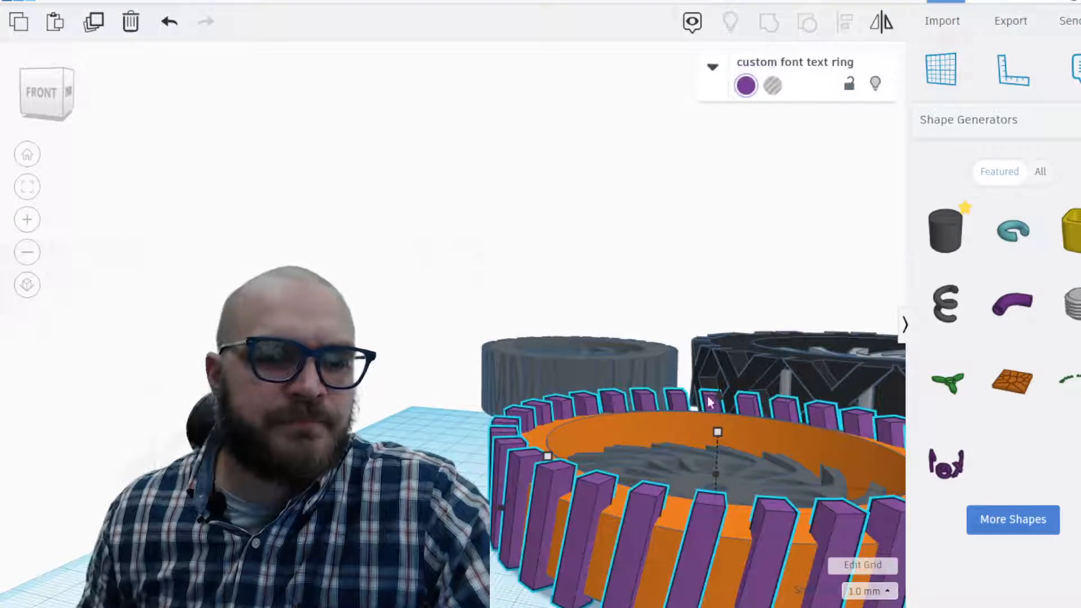
Lower the purple slash ring to about 19 mm tall so it matches the rim height
drag(717, 431, 717, 455)
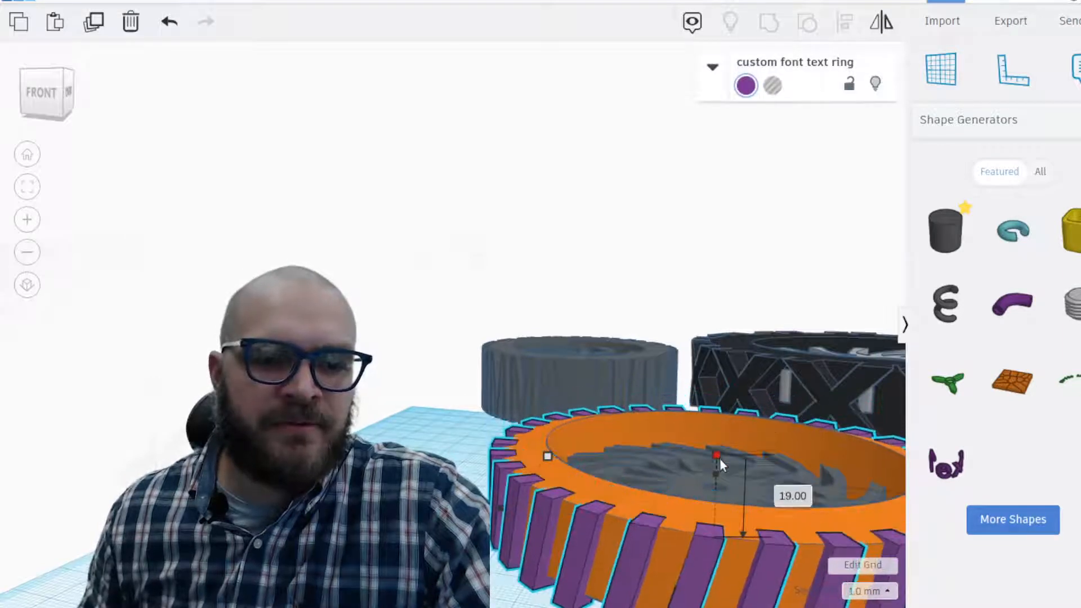
drag(715, 455, 715, 459)
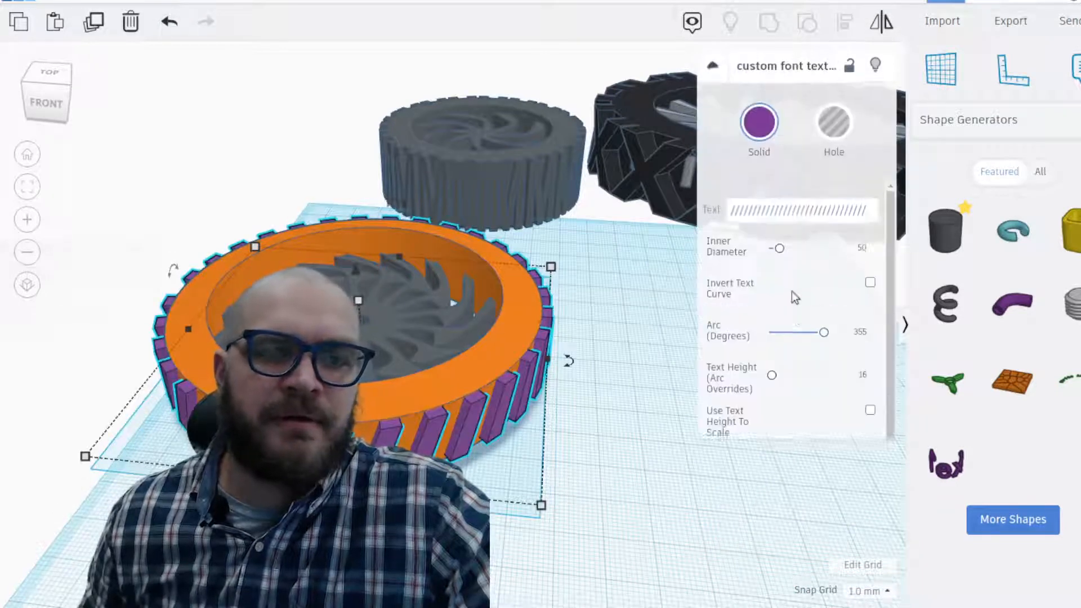
scroll(down, 3)
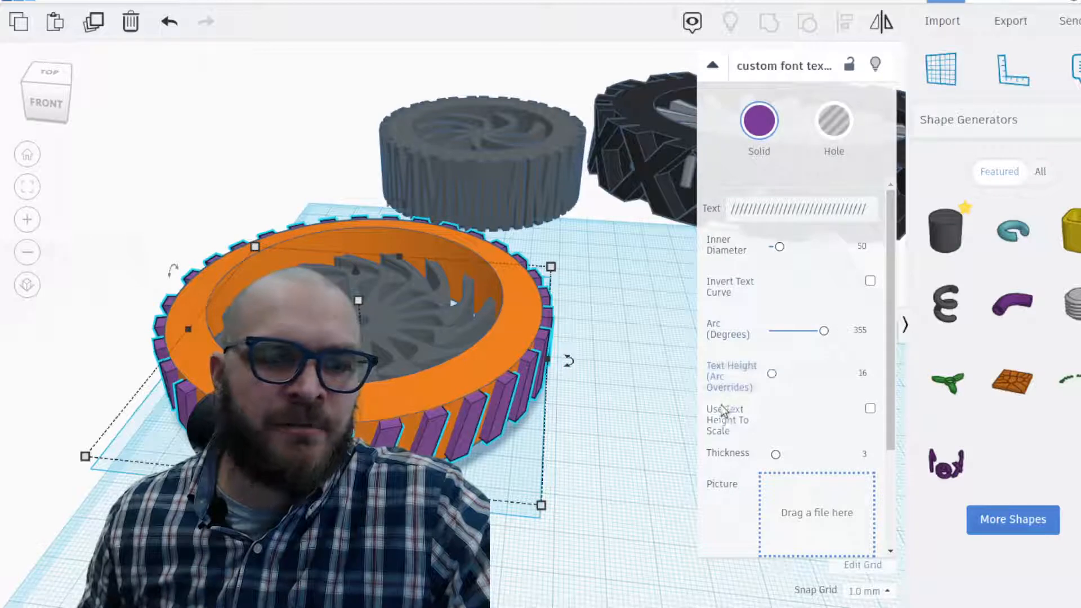
scroll(down, 3)
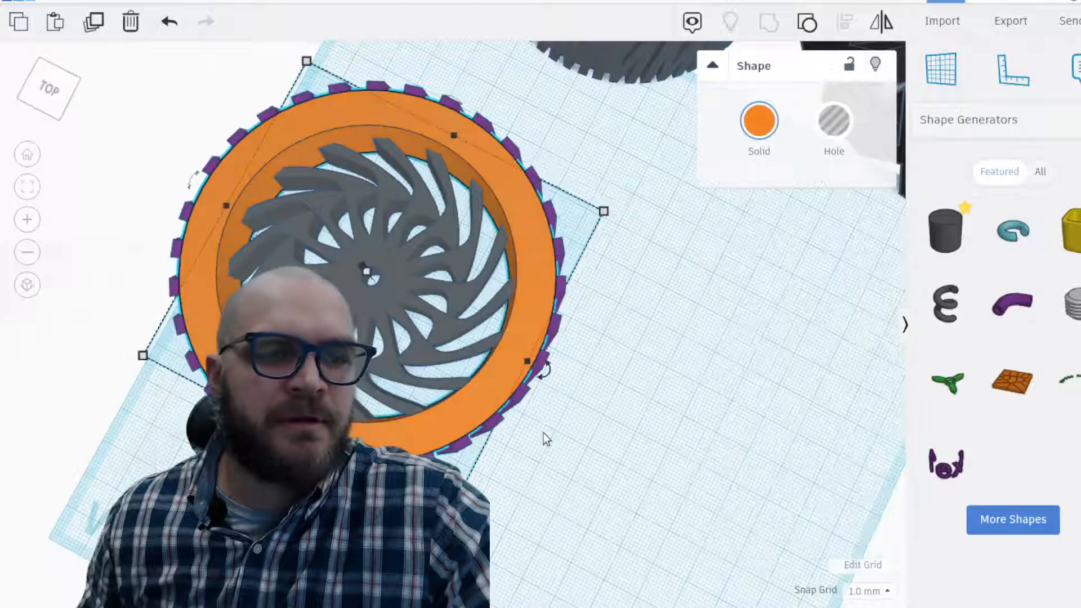
Recolour the orange rim black from the Solid colour presets
click(759, 119)
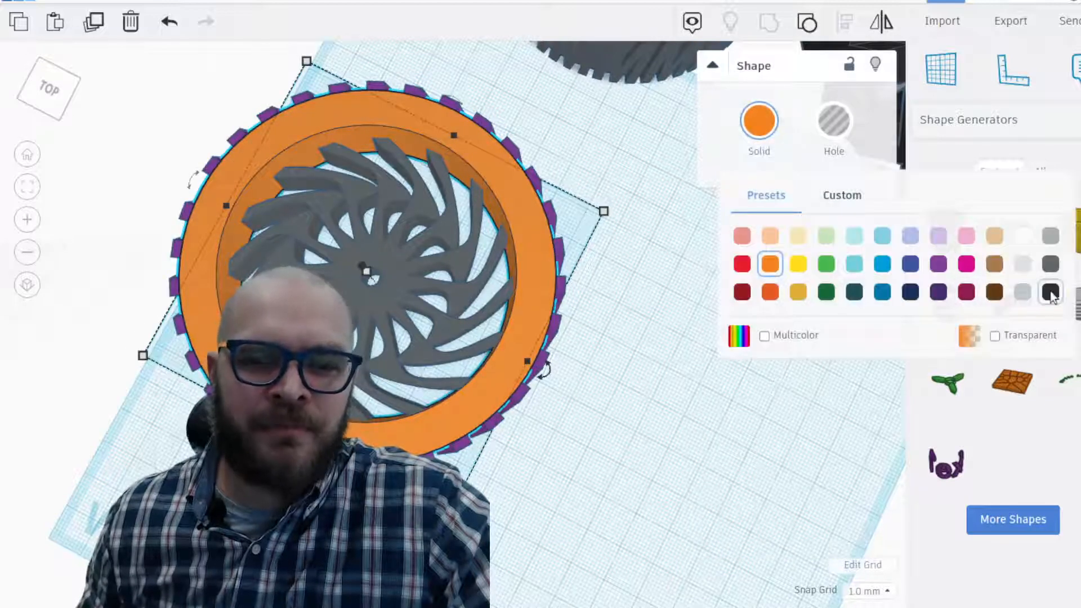
click(1047, 293)
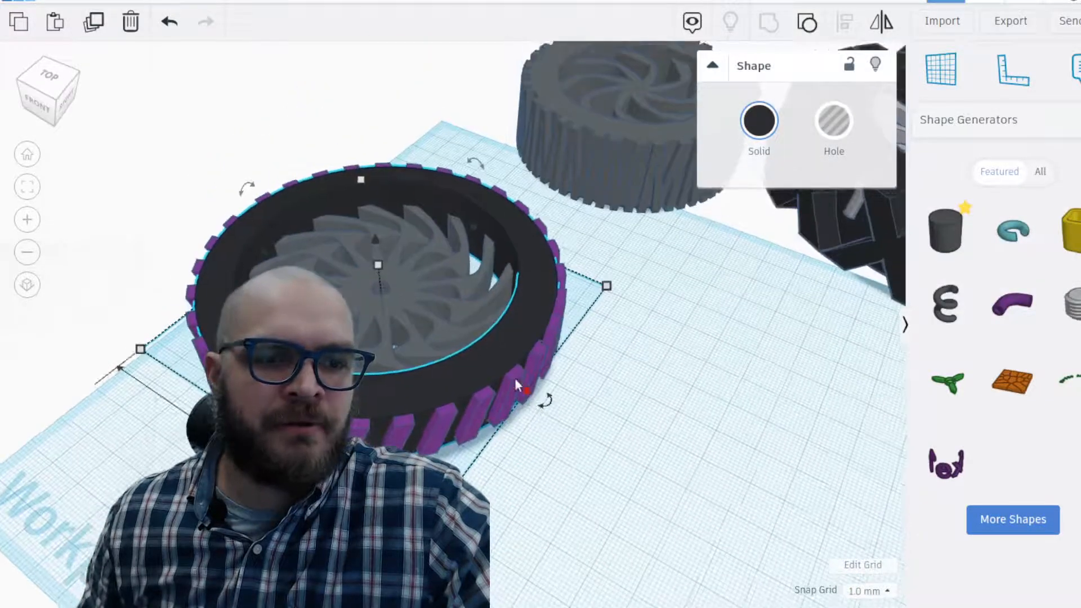
click(759, 120)
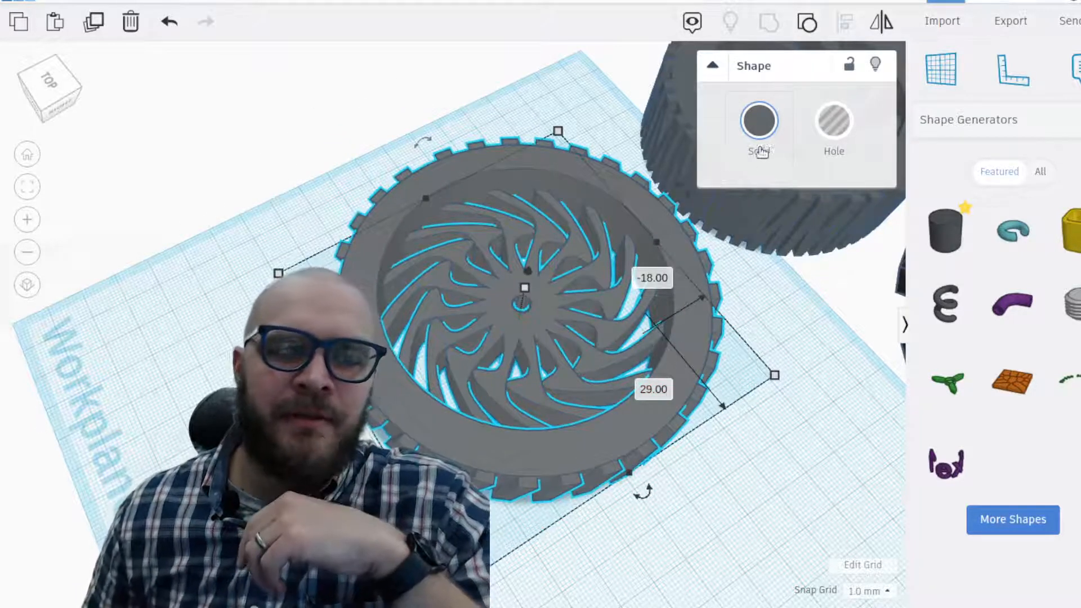
Enable Multicolor on the grouped wheel so the black rim, grey spokes and purple tread show
click(759, 122)
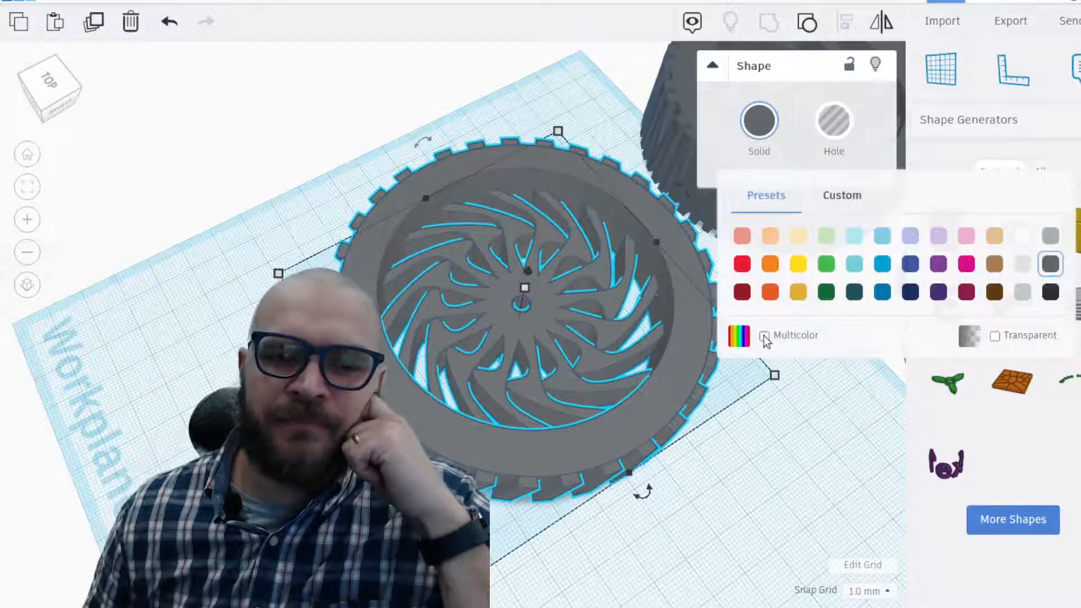
click(763, 336)
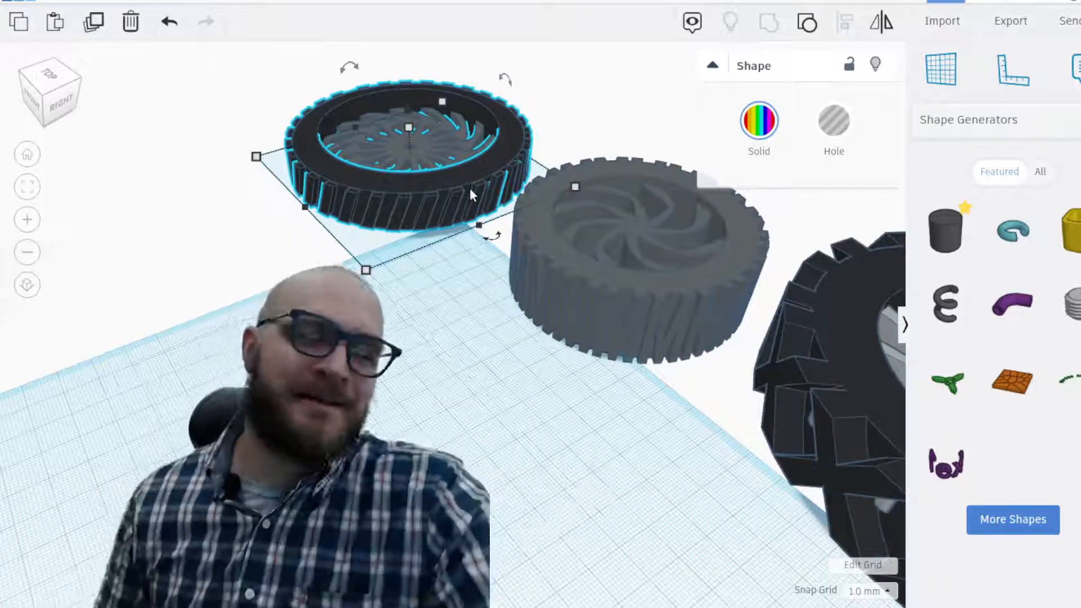
Deselect the finished wheel, leaving it standing beside the two earlier wheels
click(471, 388)
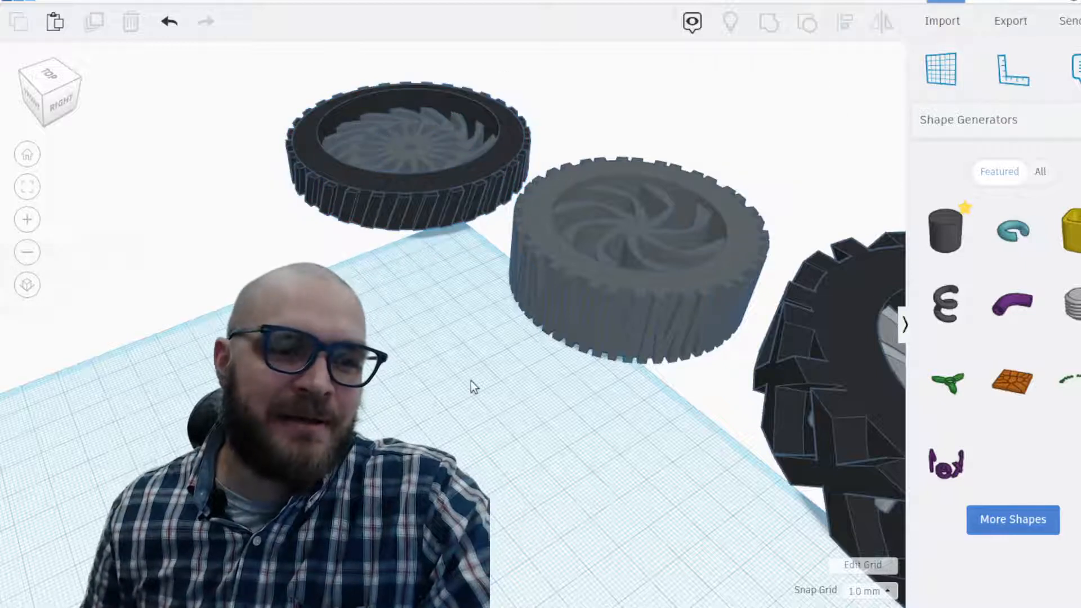